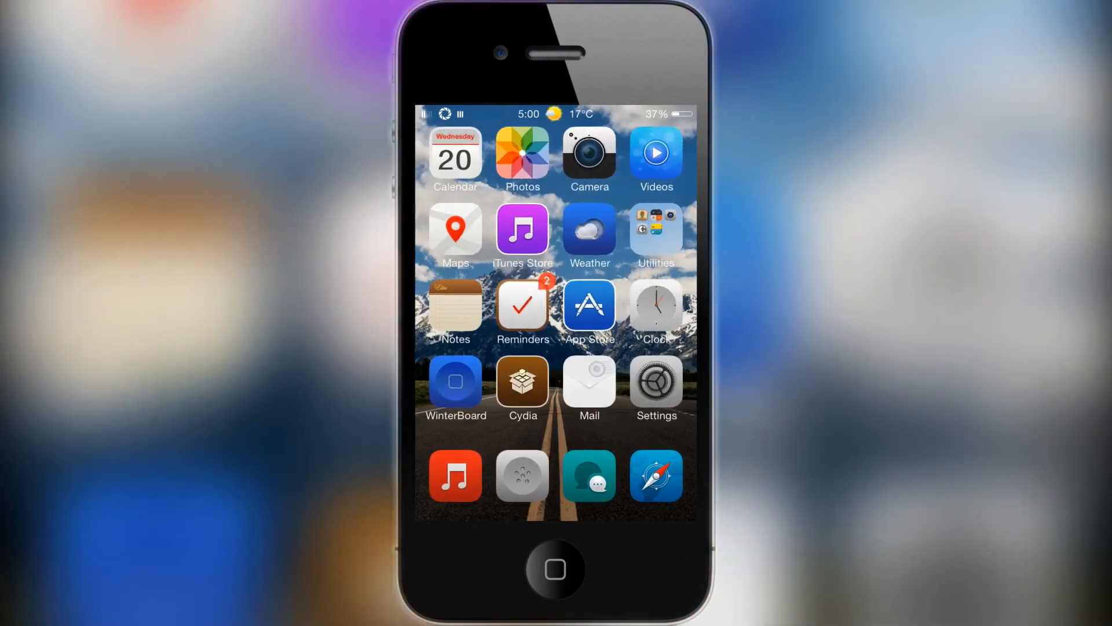
Step: Lower the AppColorClose Tint Alpha slider from 0.56 to about 0.16
{"action": "left_click", "coordinate": [655, 382]}
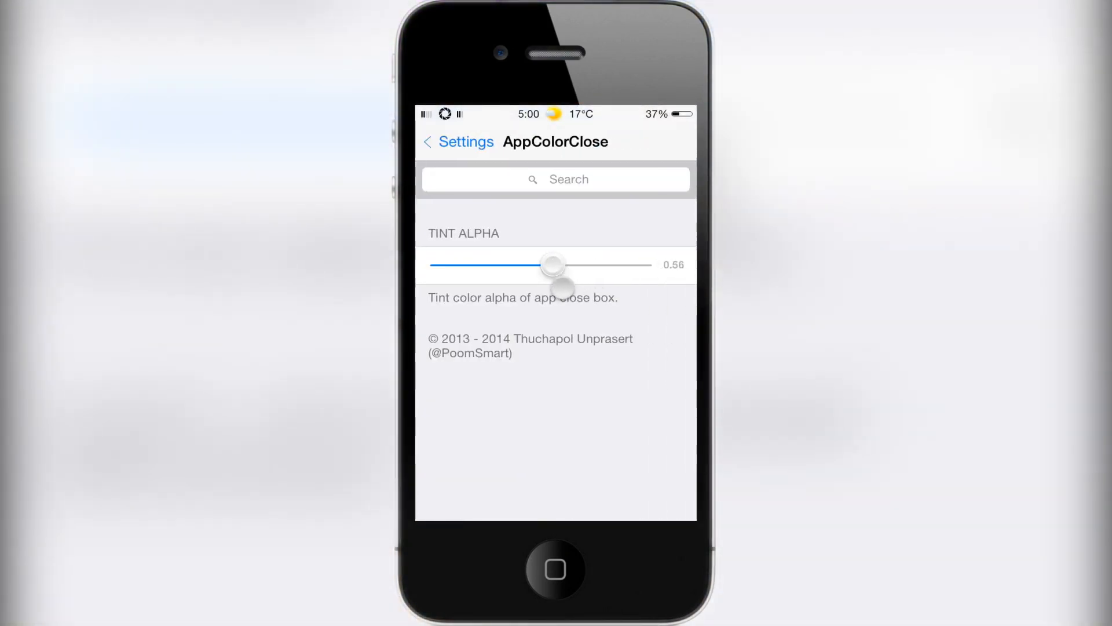
{"action": "left_click_drag", "start_coordinate": [555, 264], "coordinate": [474, 264]}
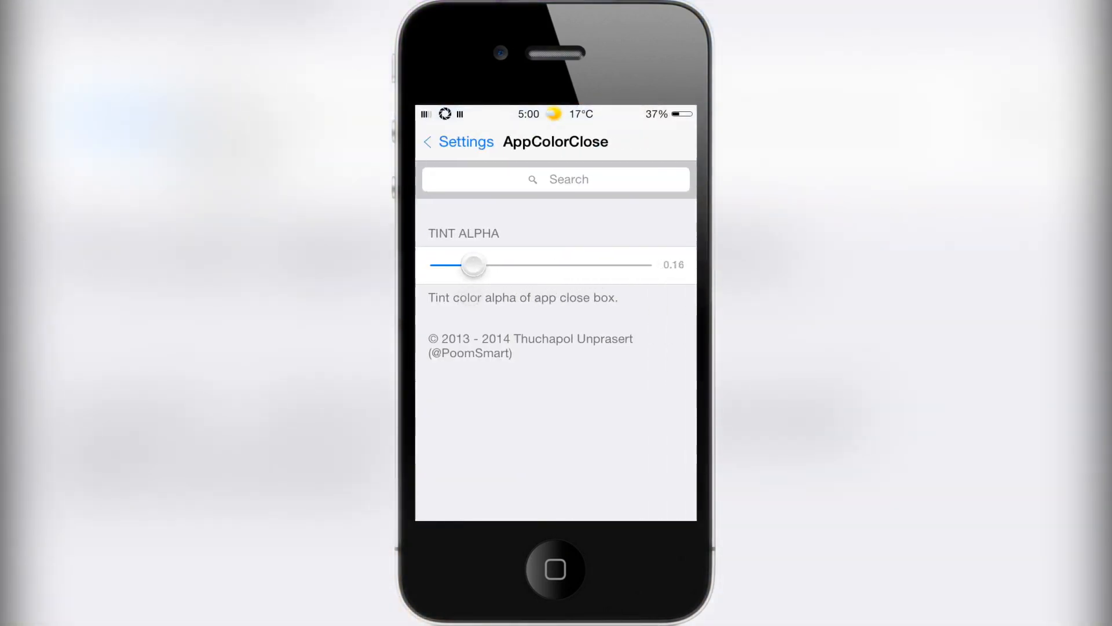